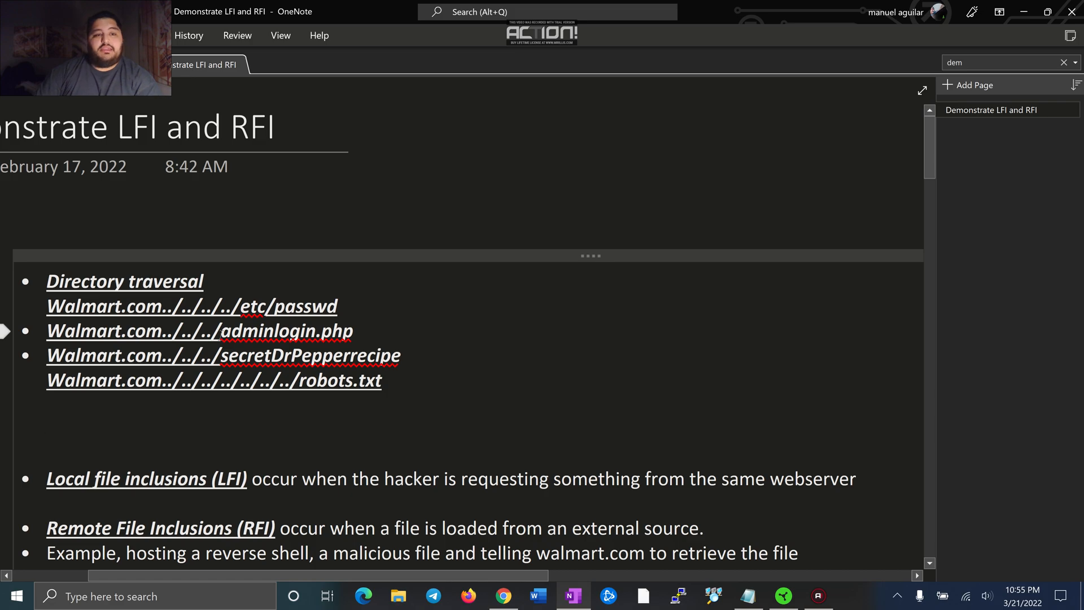
Scroll down the page through the directory traversal and LFI check notes.
click(48, 429)
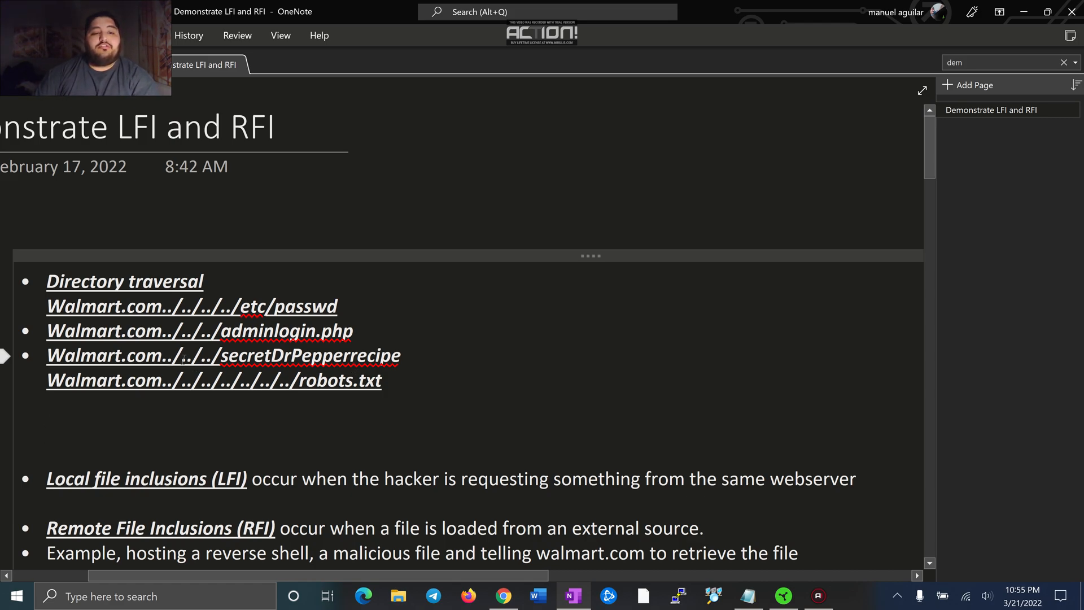
click(48, 429)
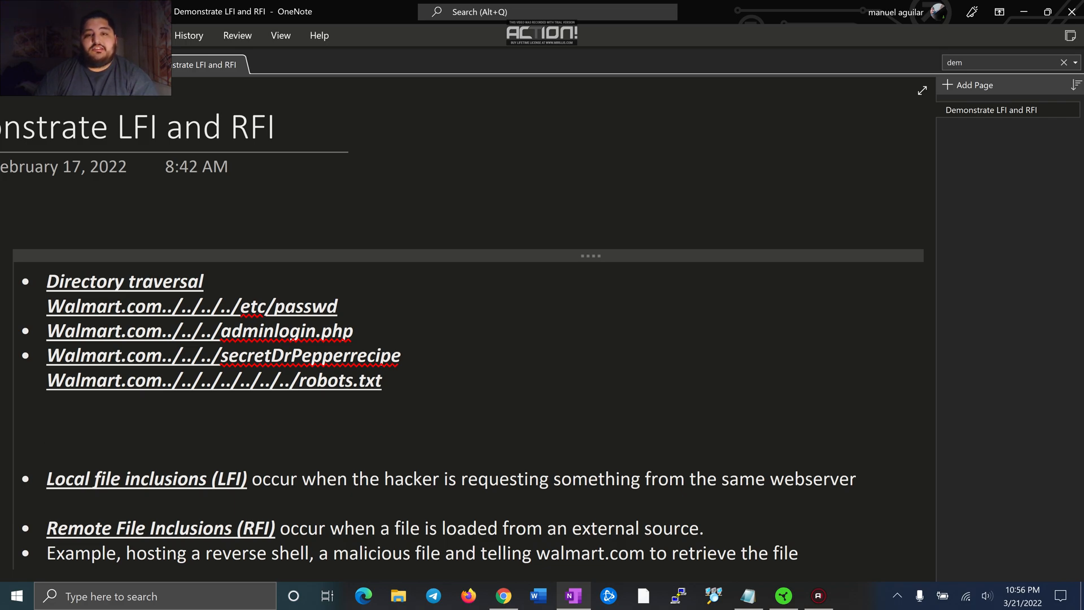
click(46, 429)
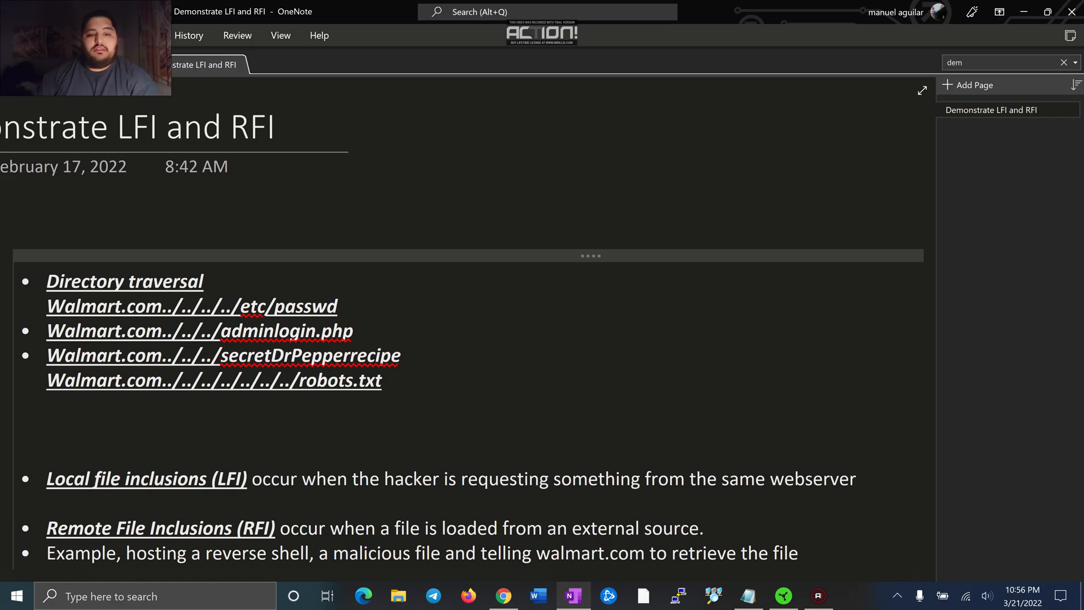
scroll(down, 3)
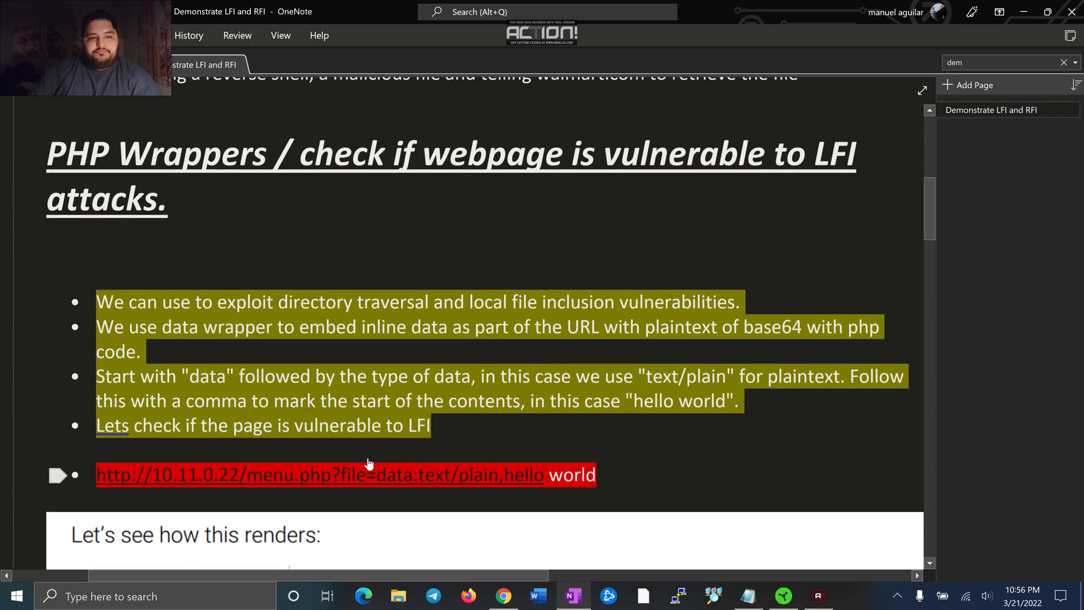
scroll(down, 3)
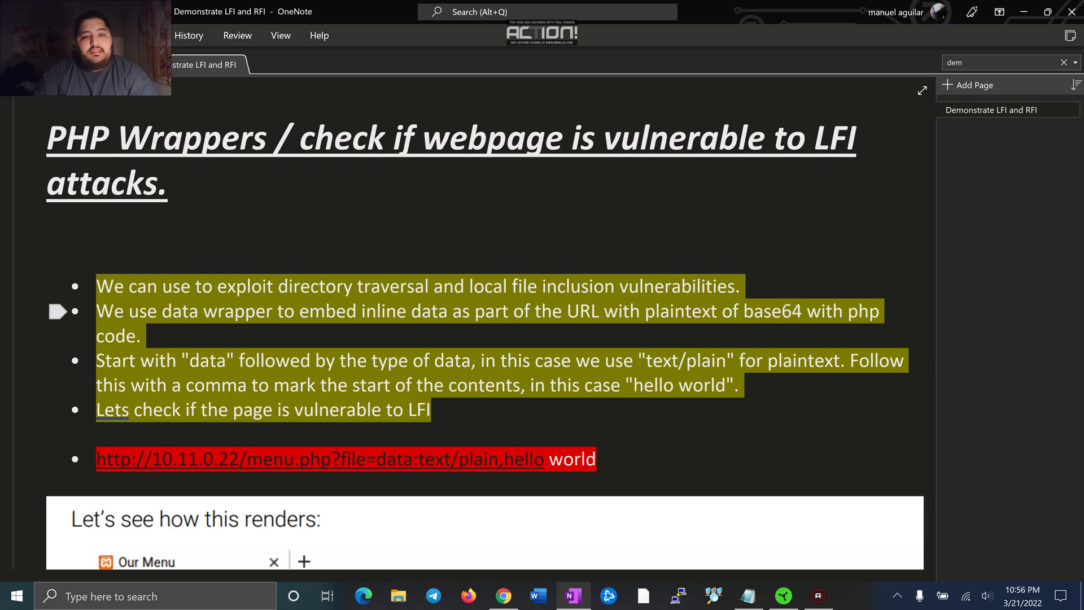
scroll(down, 3)
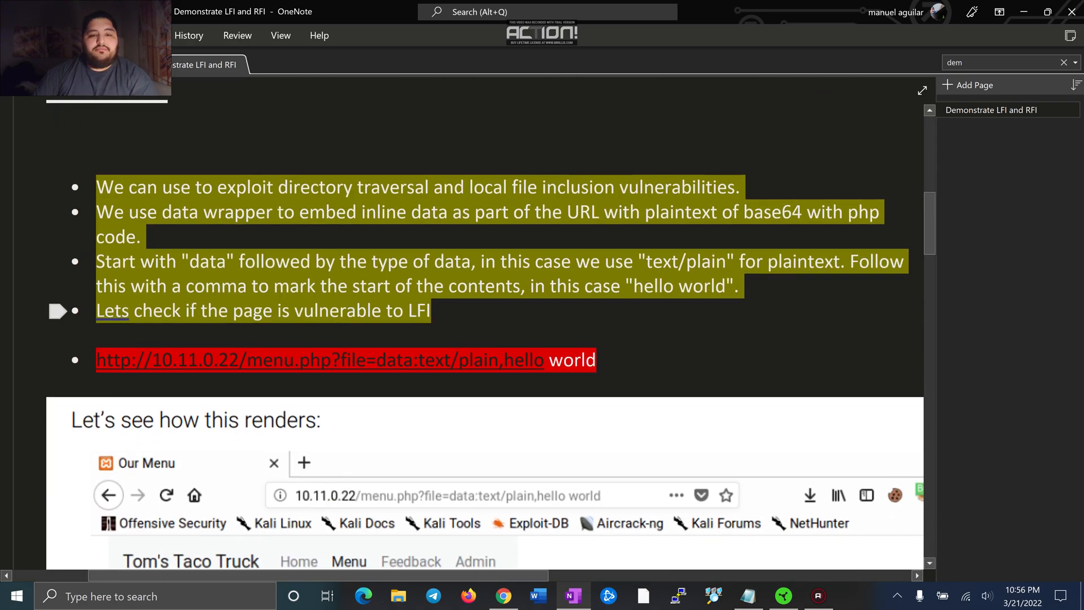
scroll(down, 3)
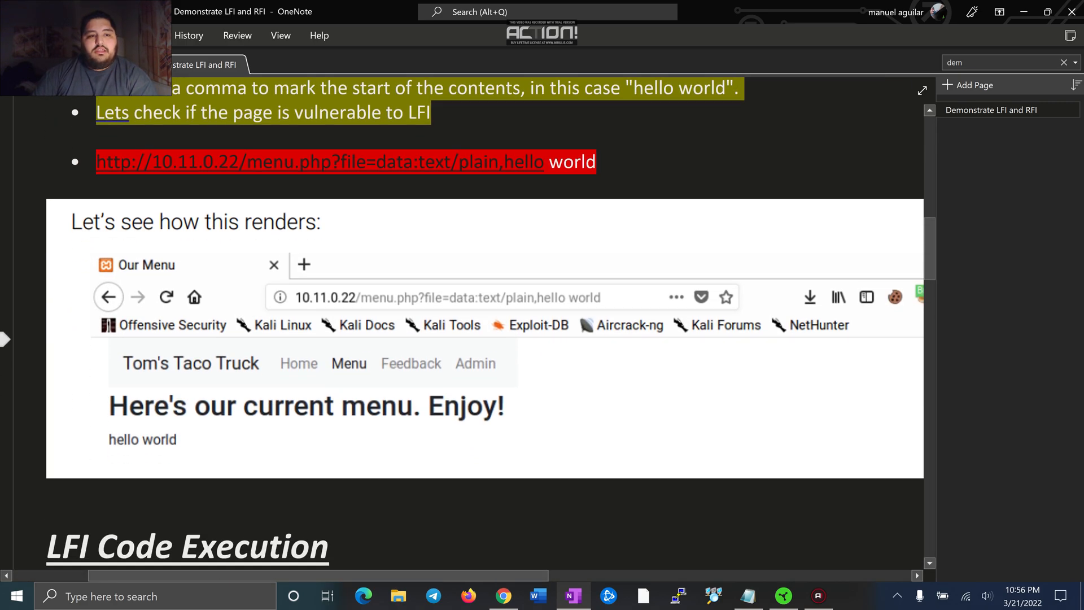
mouse_move(195, 166)
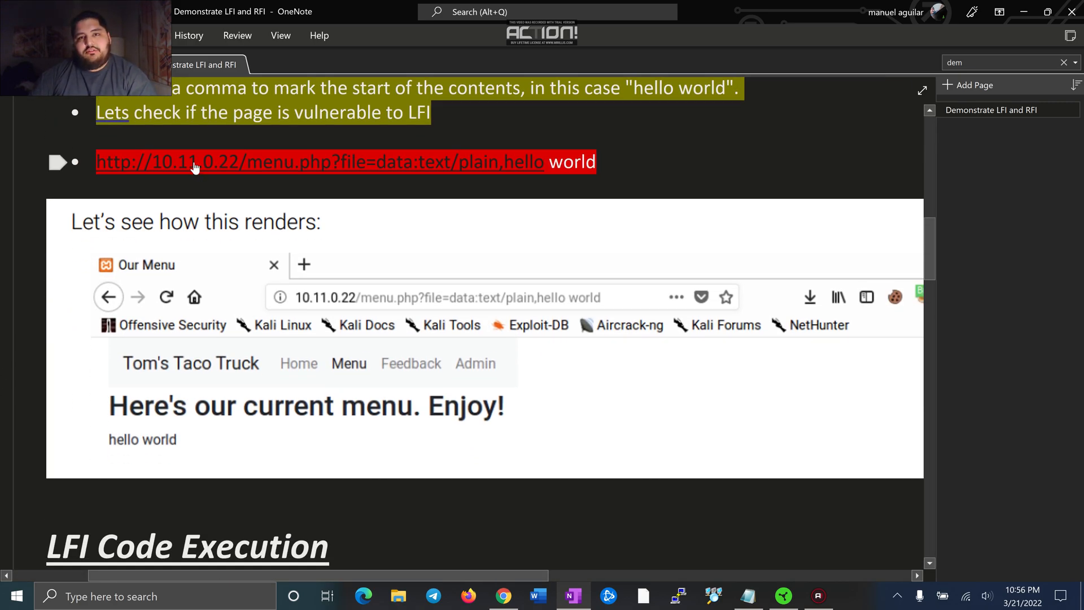
mouse_move(228, 170)
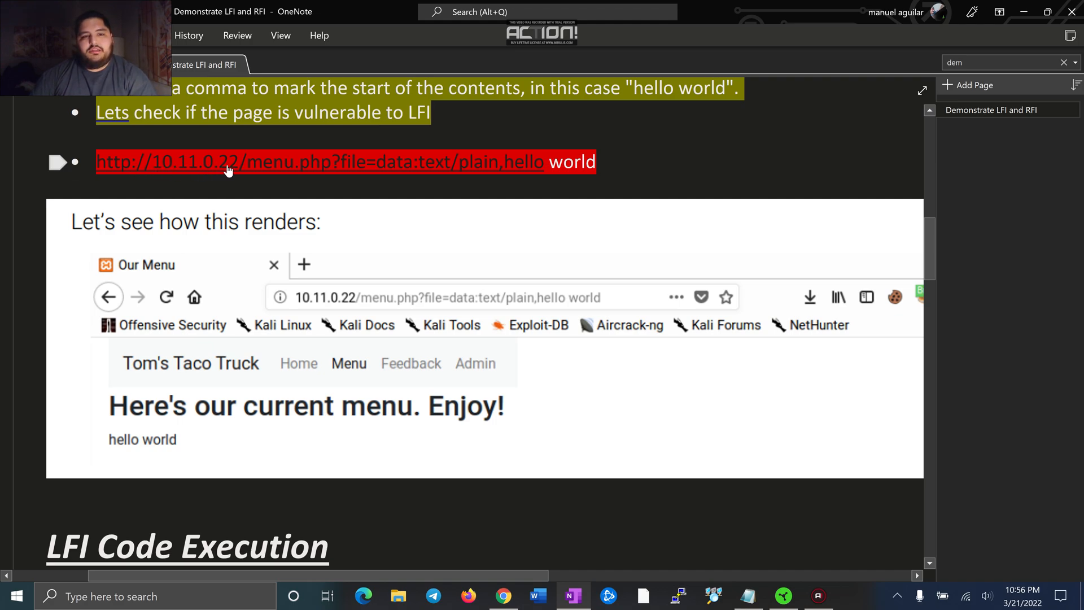
mouse_move(332, 176)
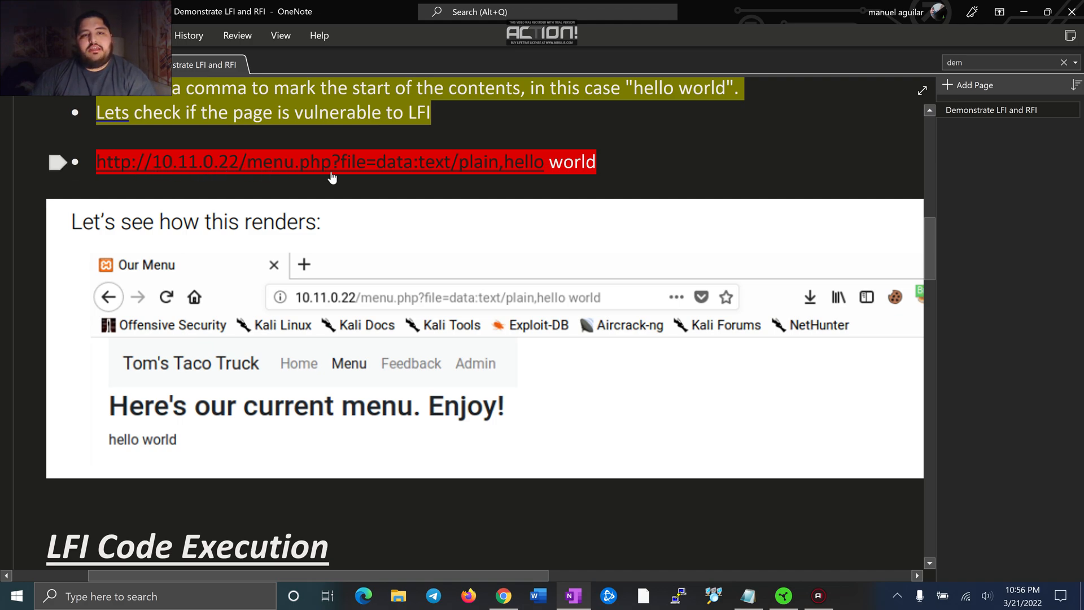
mouse_move(404, 175)
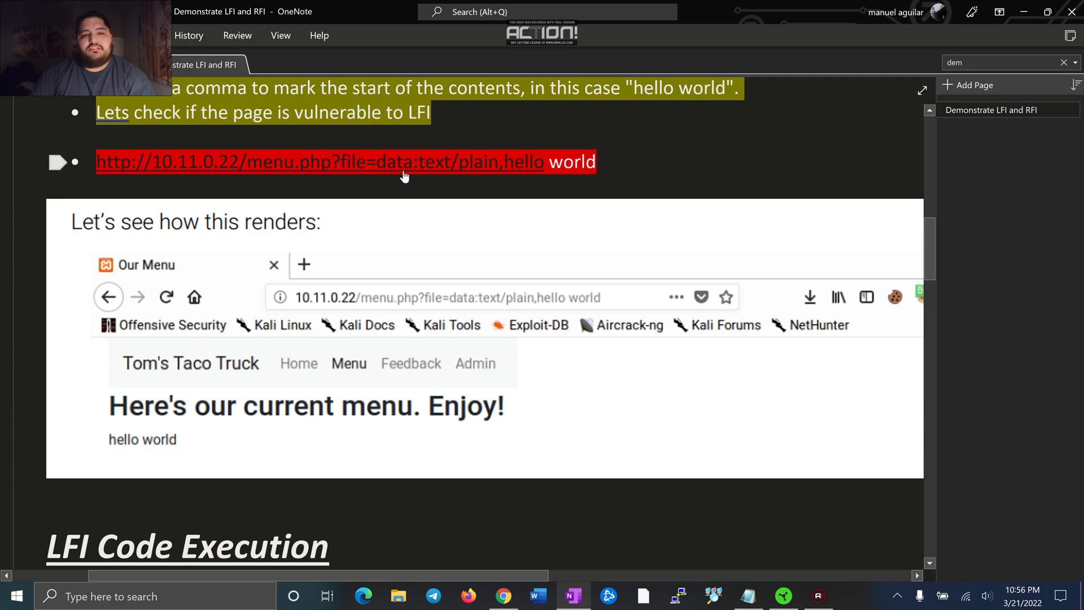
mouse_move(446, 169)
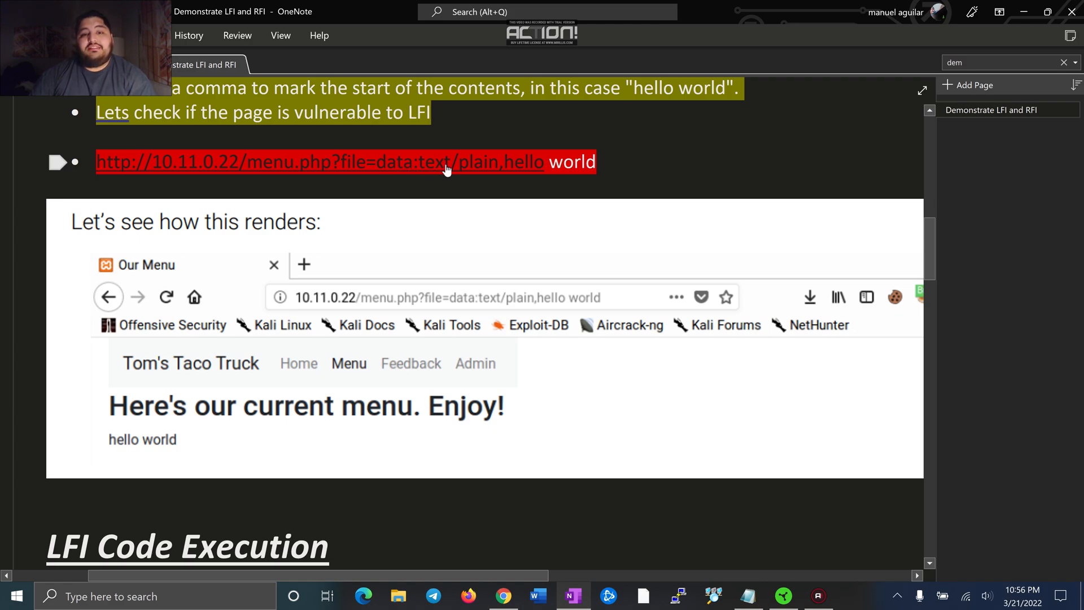
scroll(down, 3)
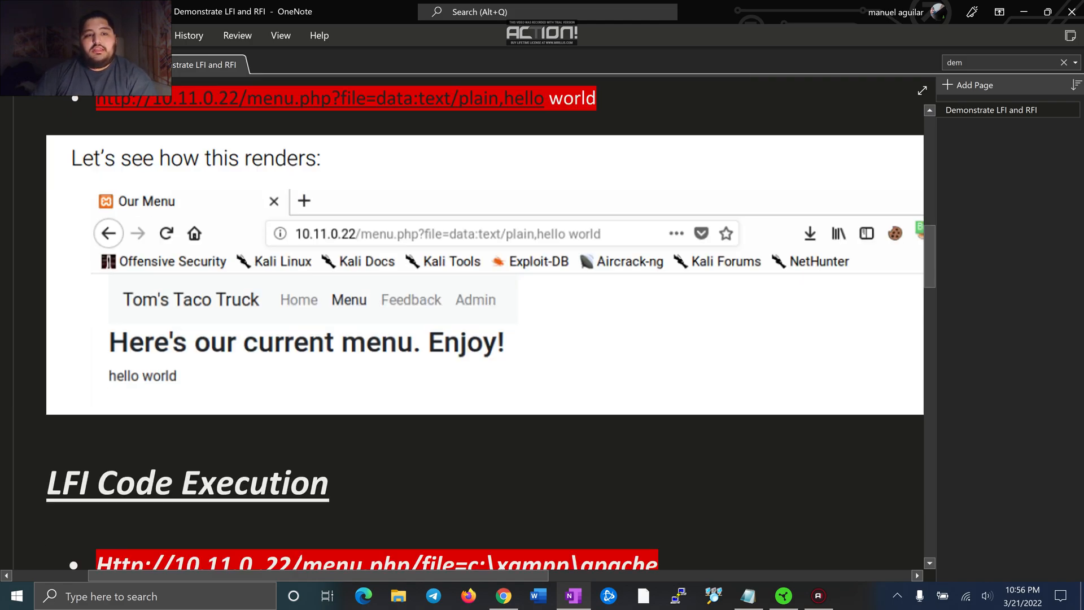
scroll(up, 3)
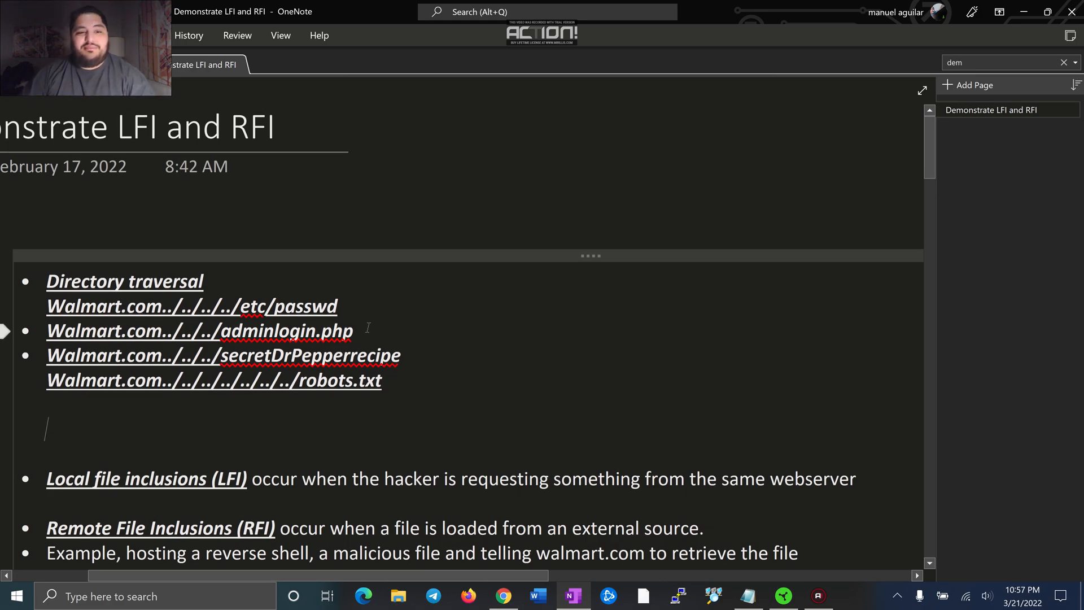
Scroll past the LFI code execution figure and ipconfig output to the RFI heading and evil.txt URL.
scroll(down, 3)
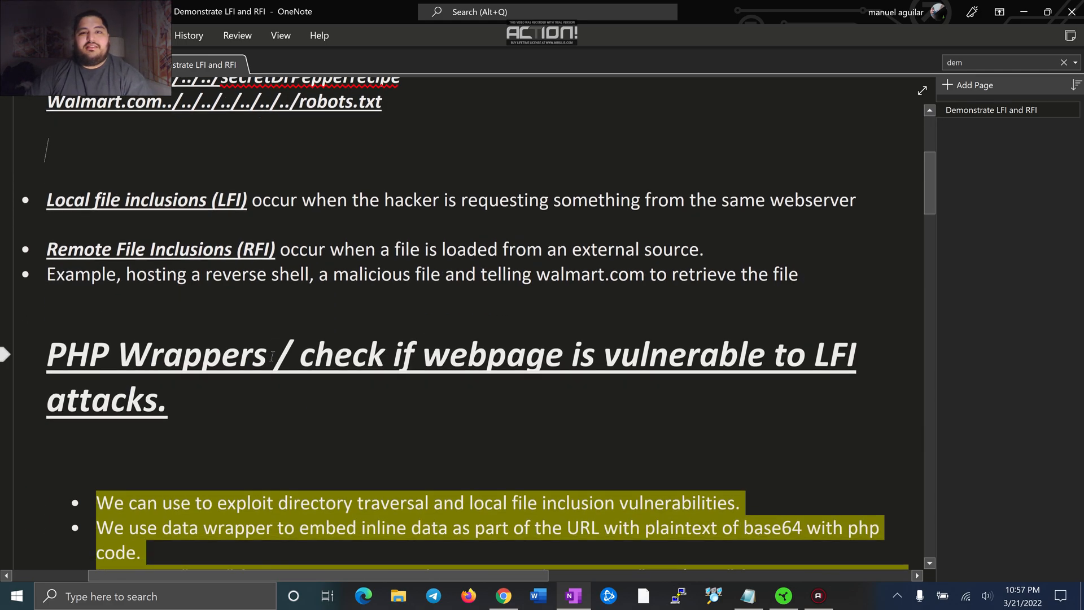
scroll(down, 3)
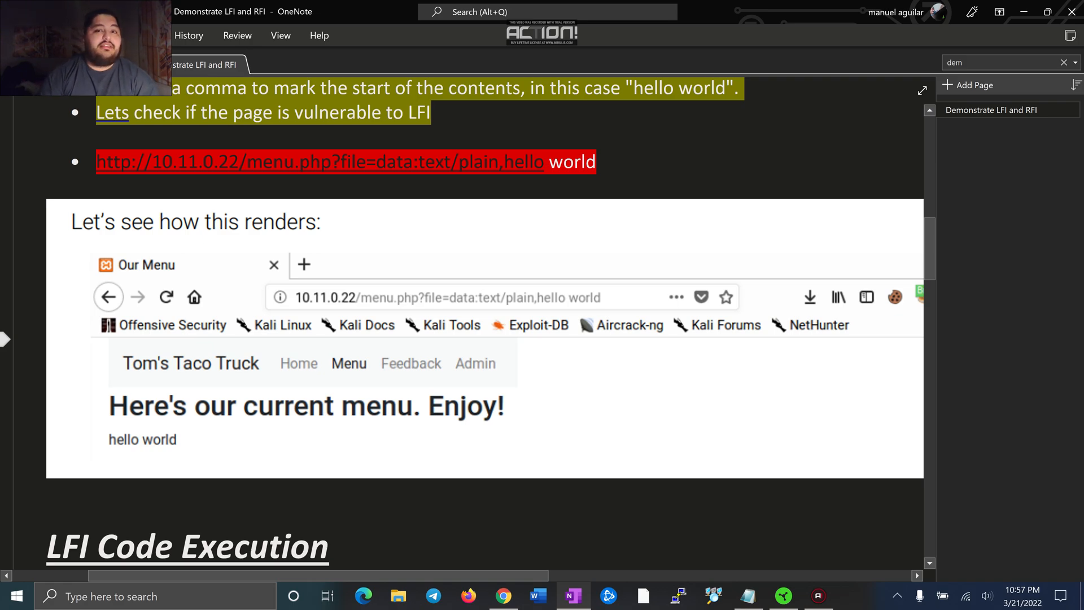
scroll(down, 3)
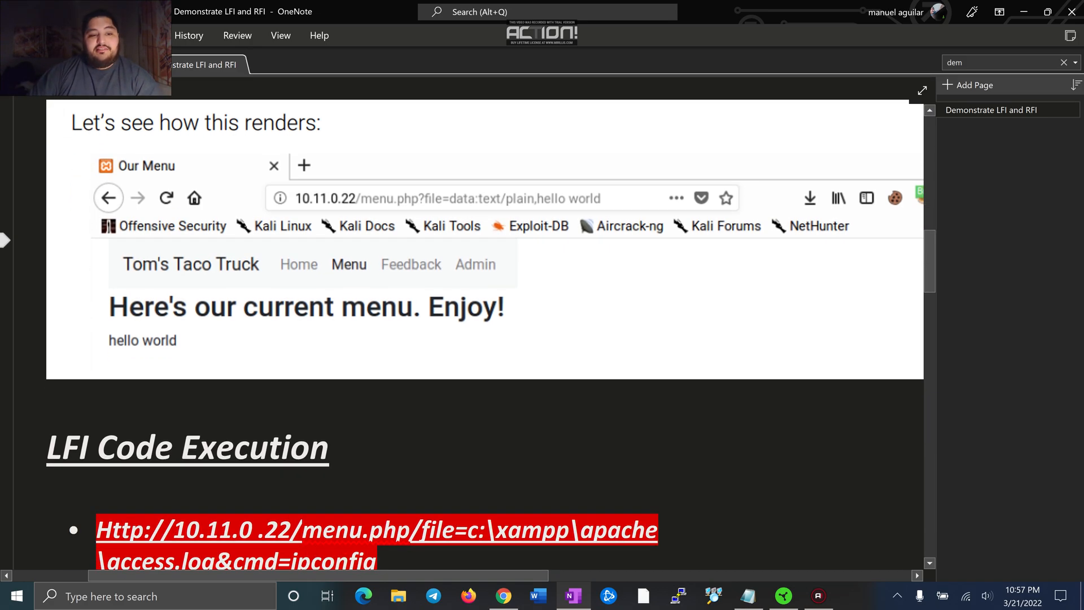
scroll(down, 3)
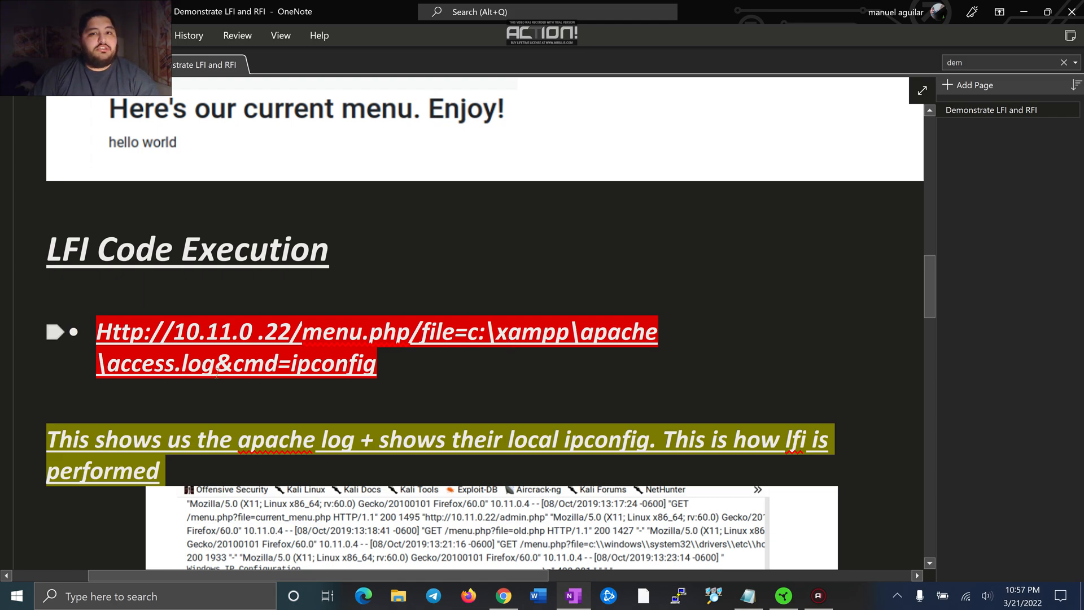
scroll(down, 3)
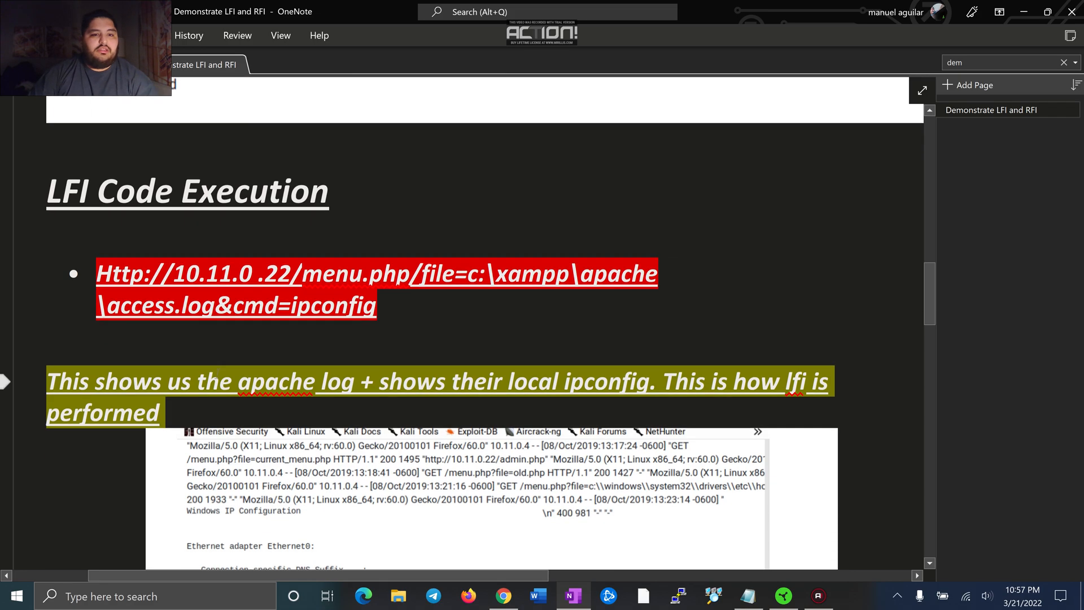
scroll(down, 3)
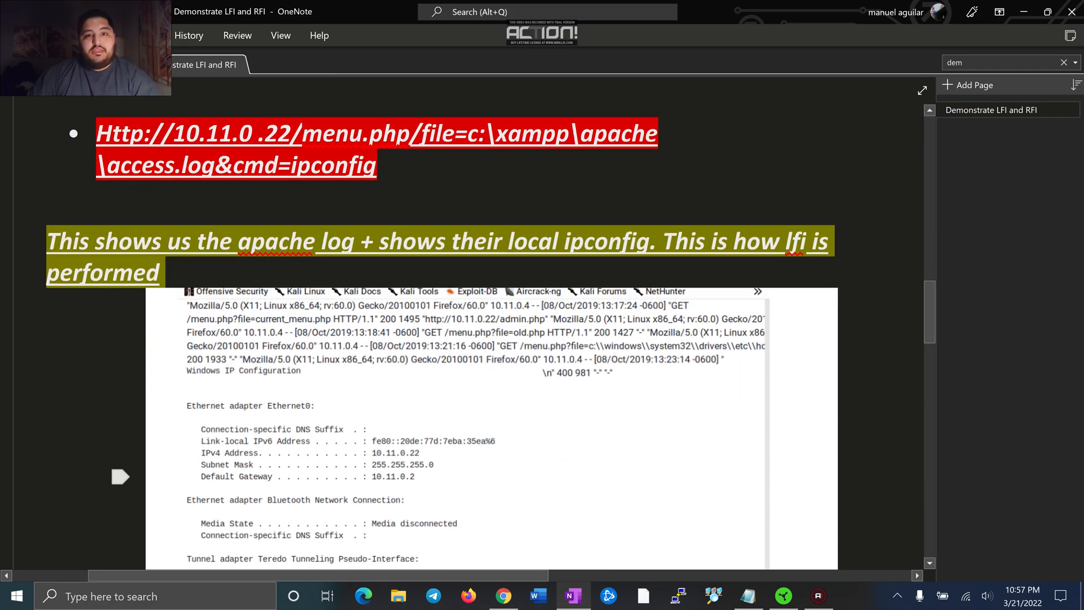
scroll(down, 3)
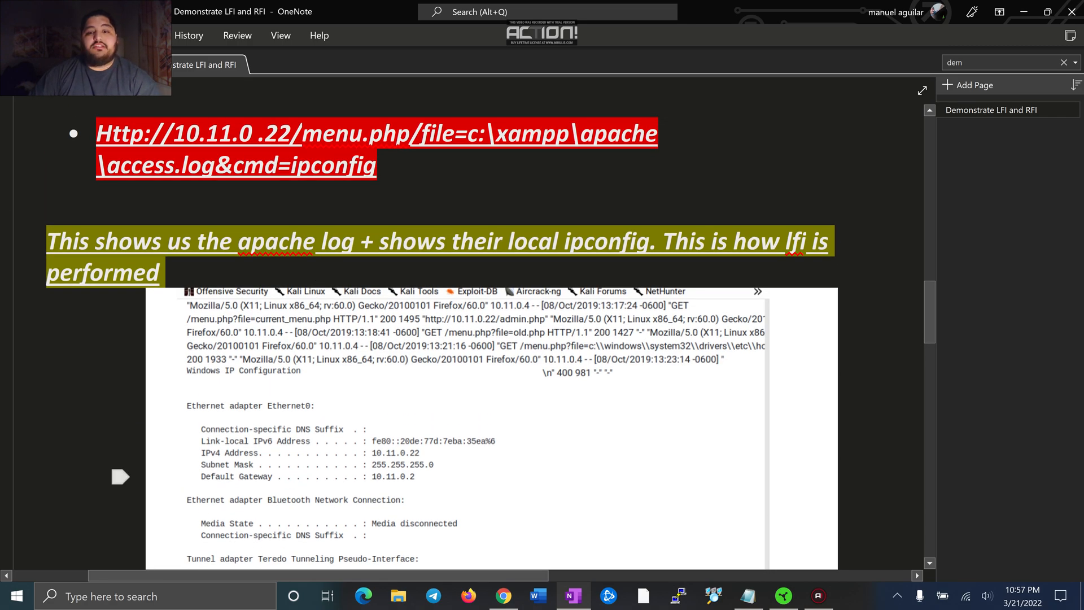
scroll(down, 3)
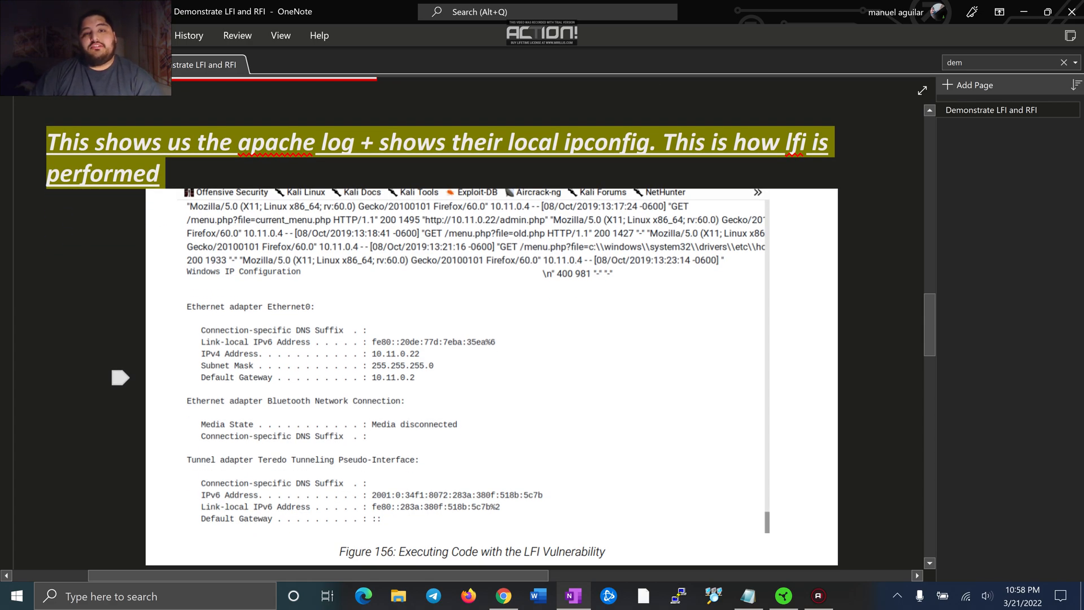
scroll(up, 3)
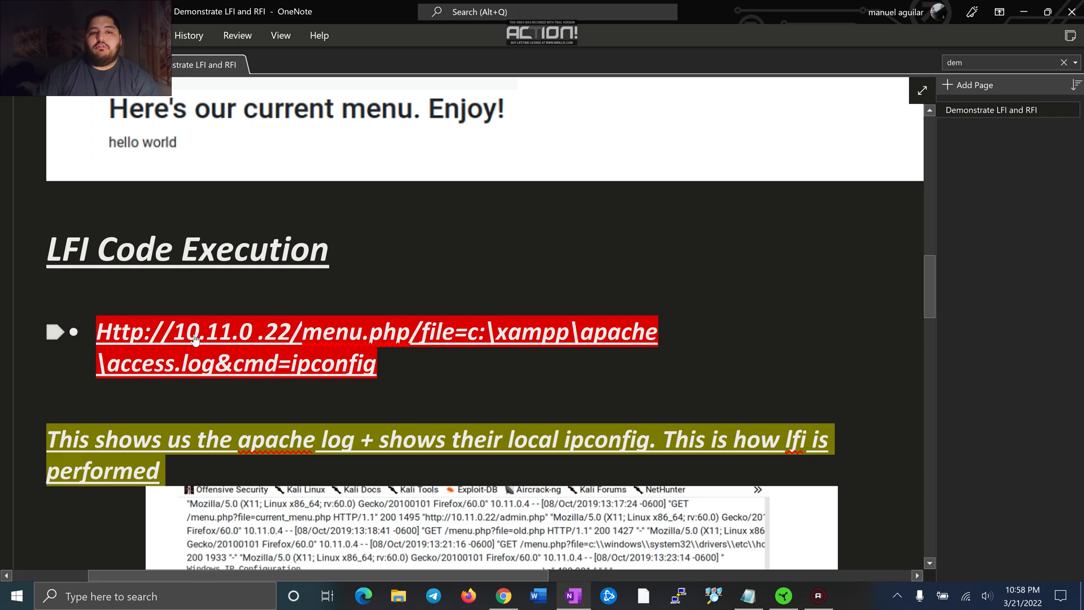
scroll(down, 3)
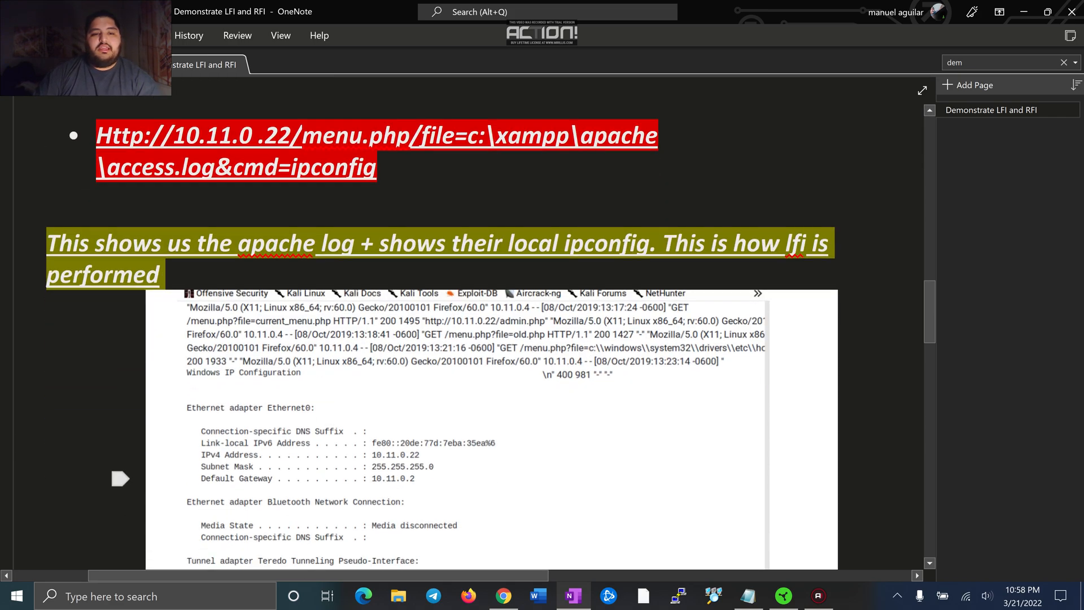
scroll(down, 3)
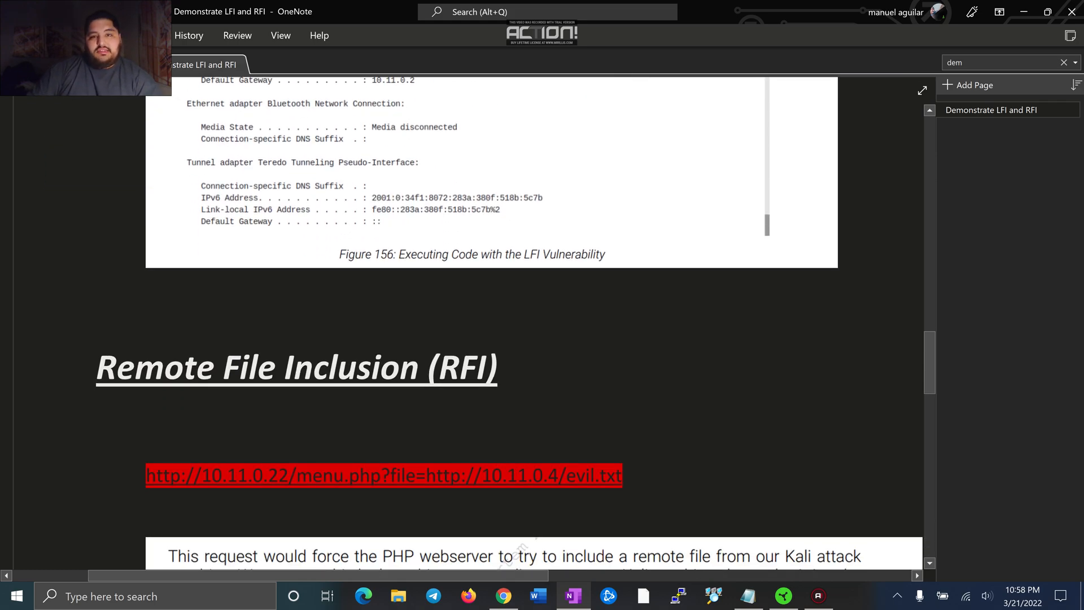
Scroll down to the netcat listener screenshot and the 'reverse shell established' note.
scroll(down, 3)
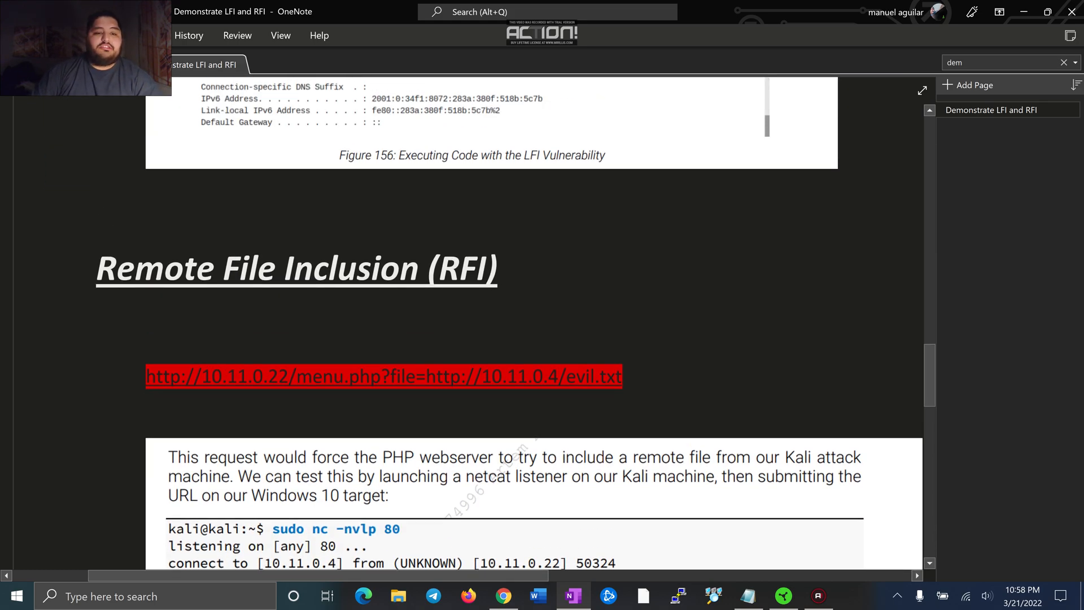
scroll(down, 3)
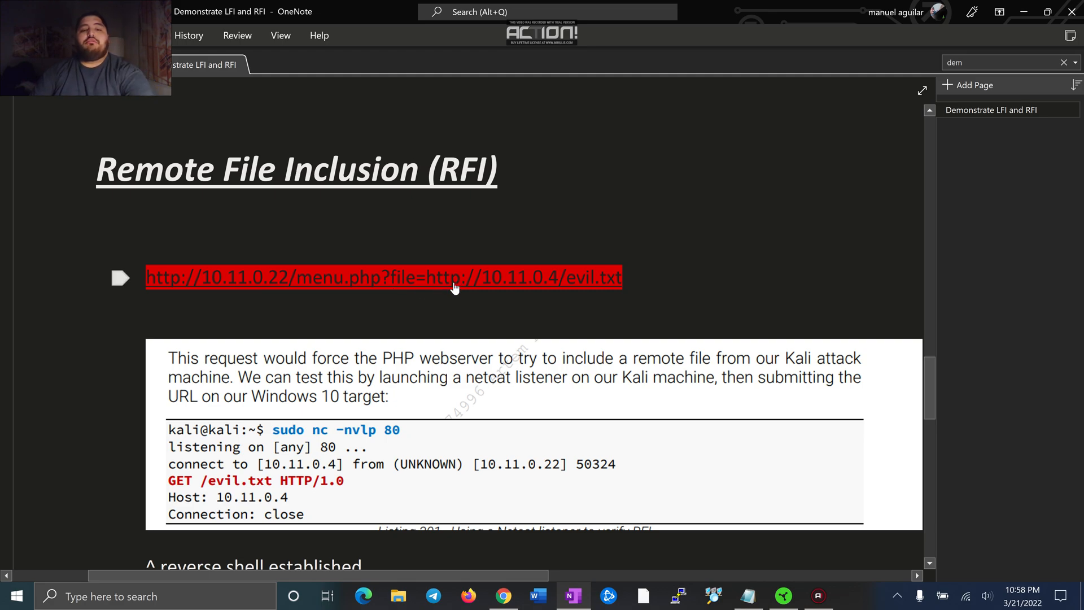
mouse_move(511, 288)
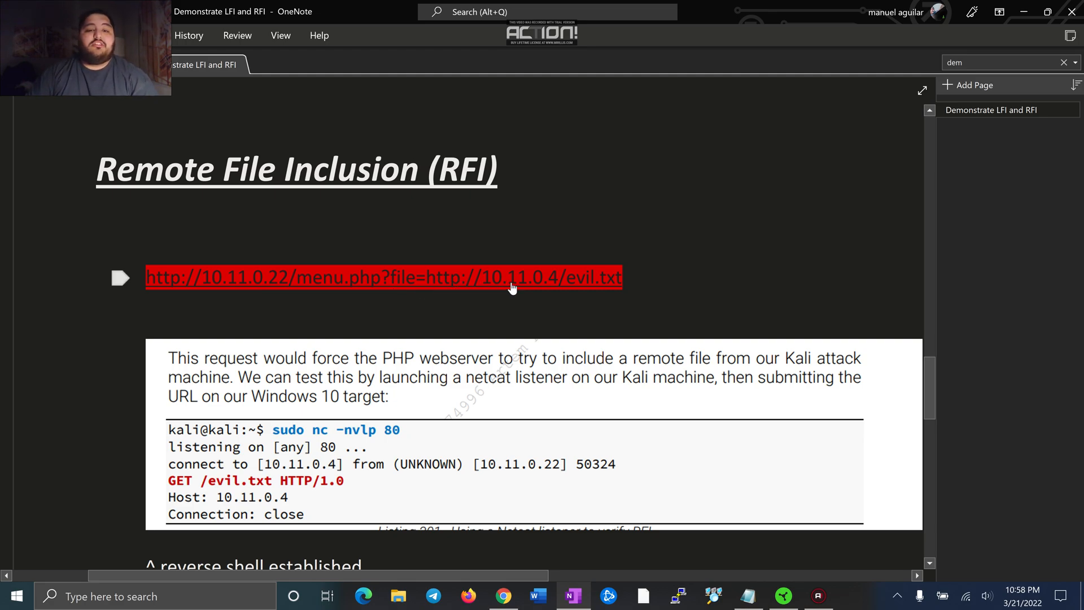
mouse_move(420, 288)
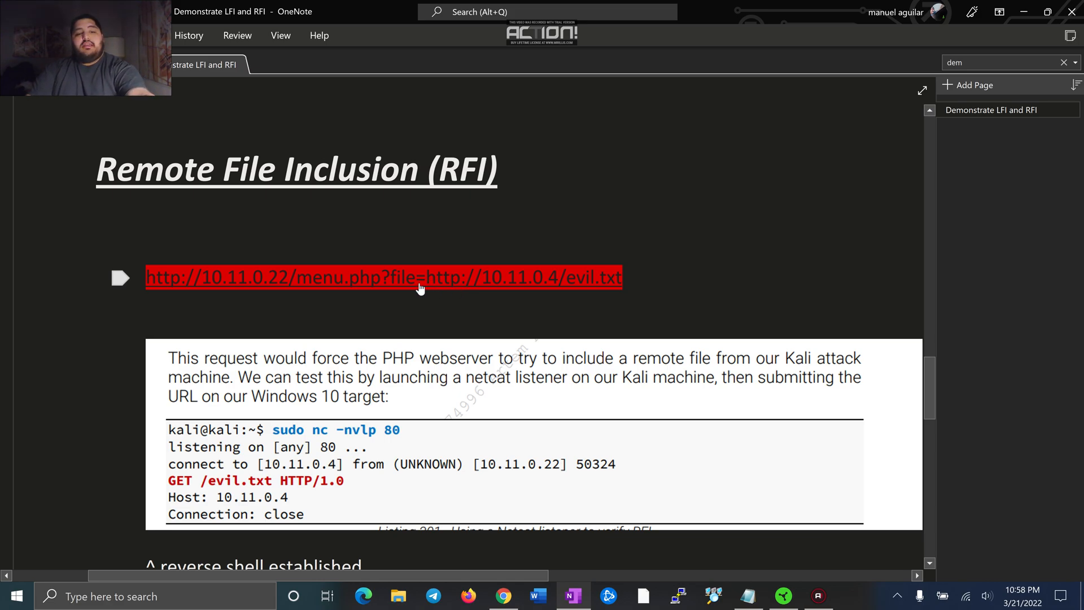
mouse_move(468, 294)
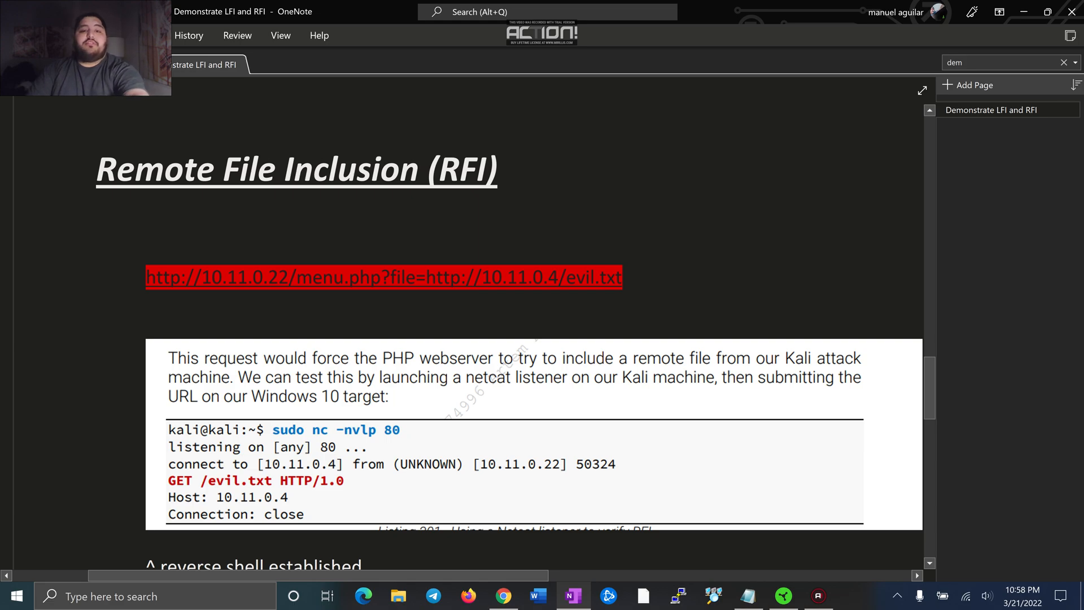
scroll(down, 3)
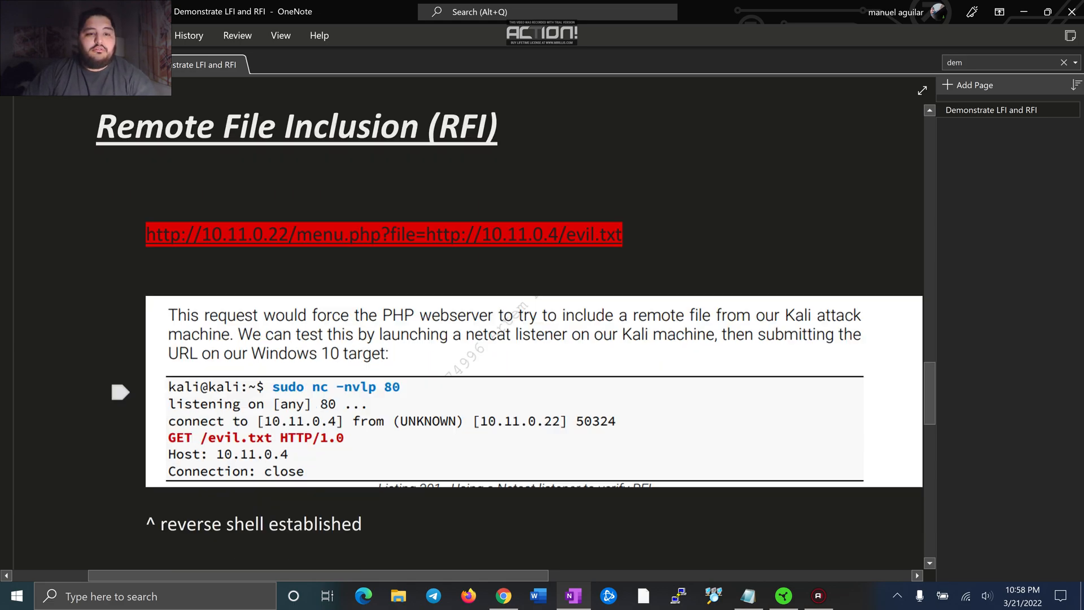
scroll(down, 3)
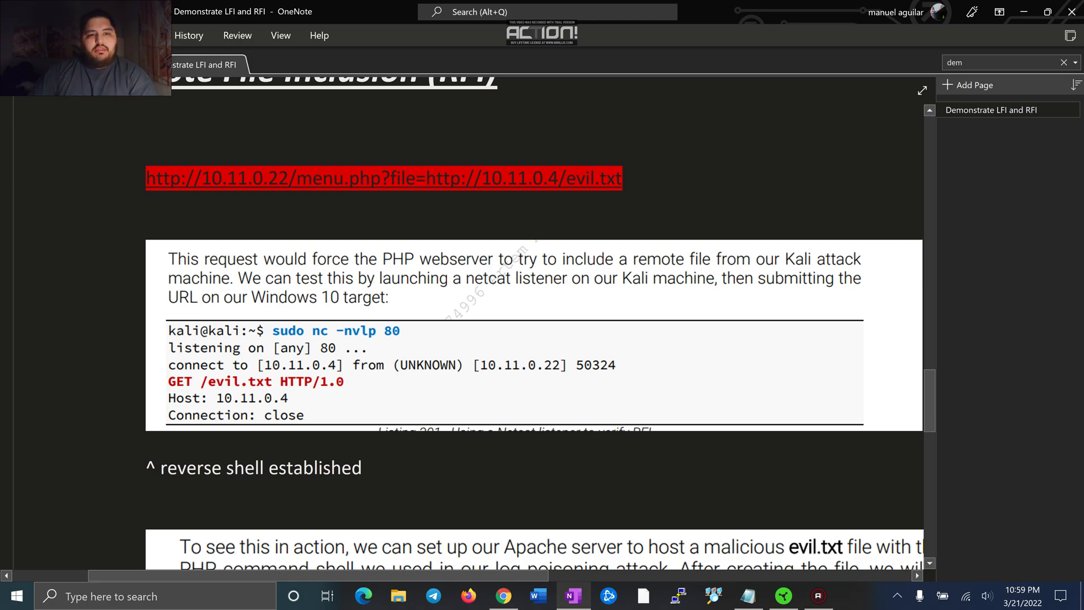
mouse_move(160, 192)
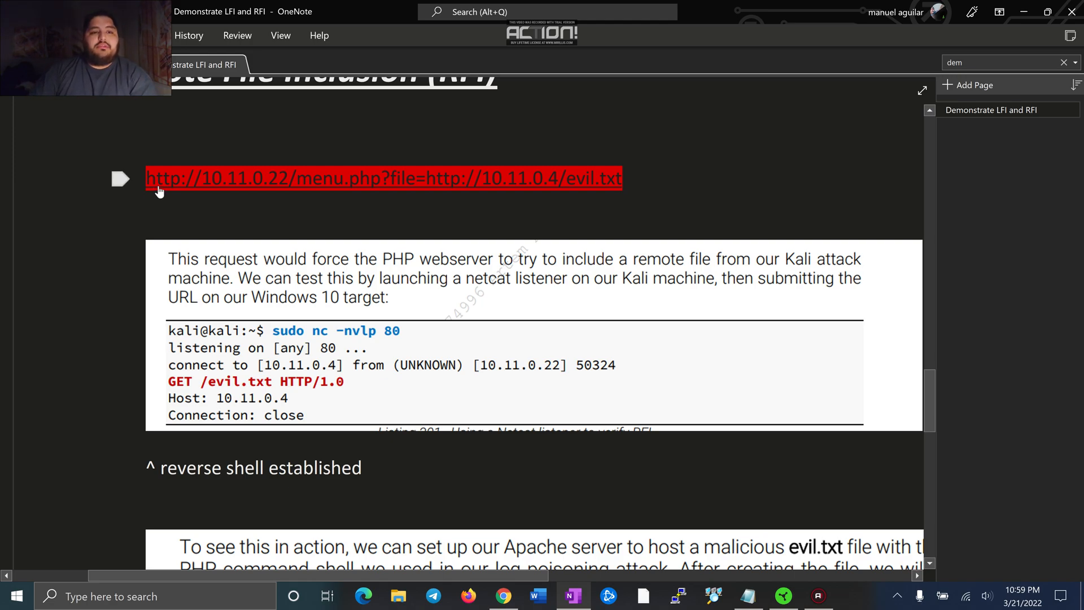
mouse_move(283, 180)
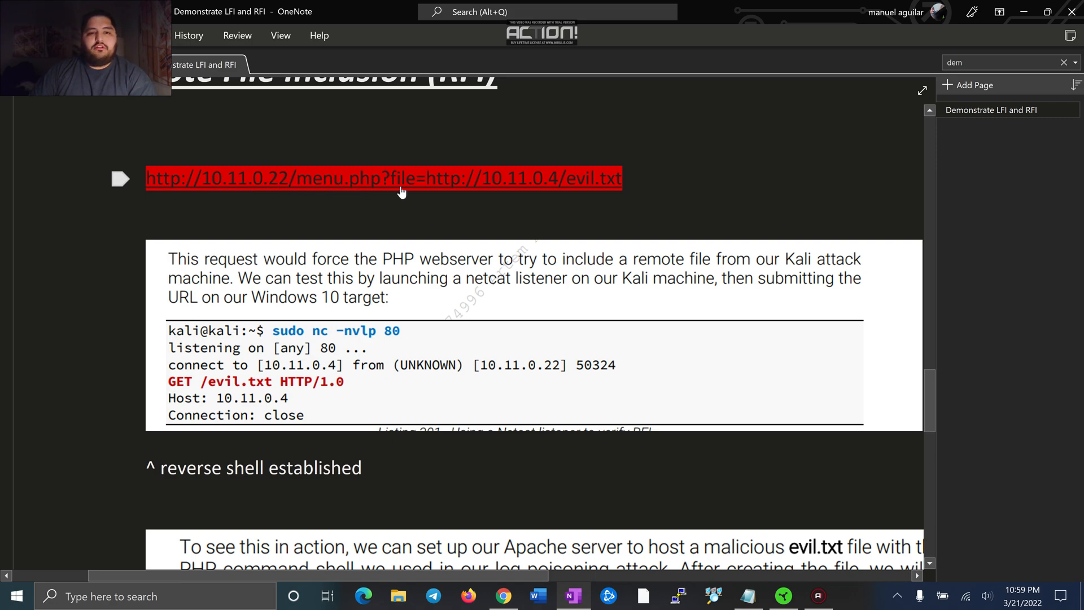
mouse_move(550, 183)
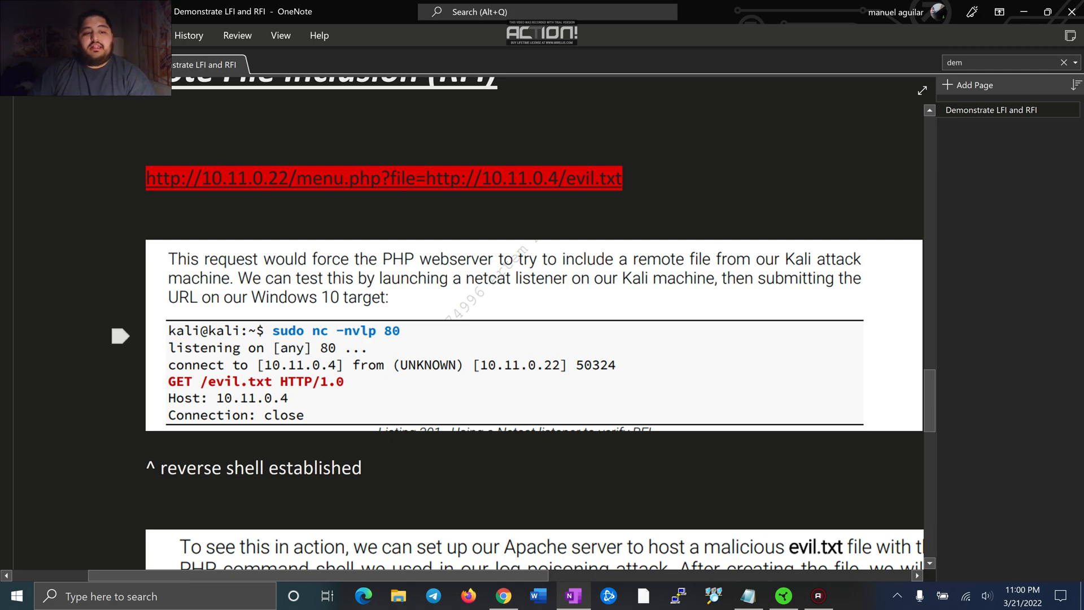
Scroll through the Apache evil.txt payload, 'Exploit worked!' note and Figure 157, then back toward the top.
scroll(down, 3)
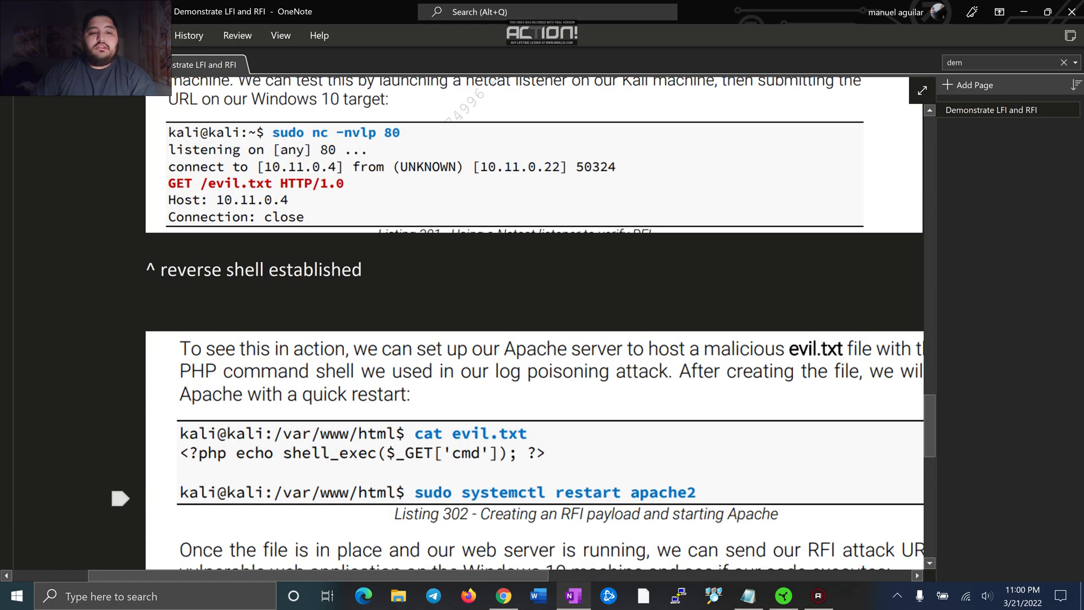
scroll(down, 3)
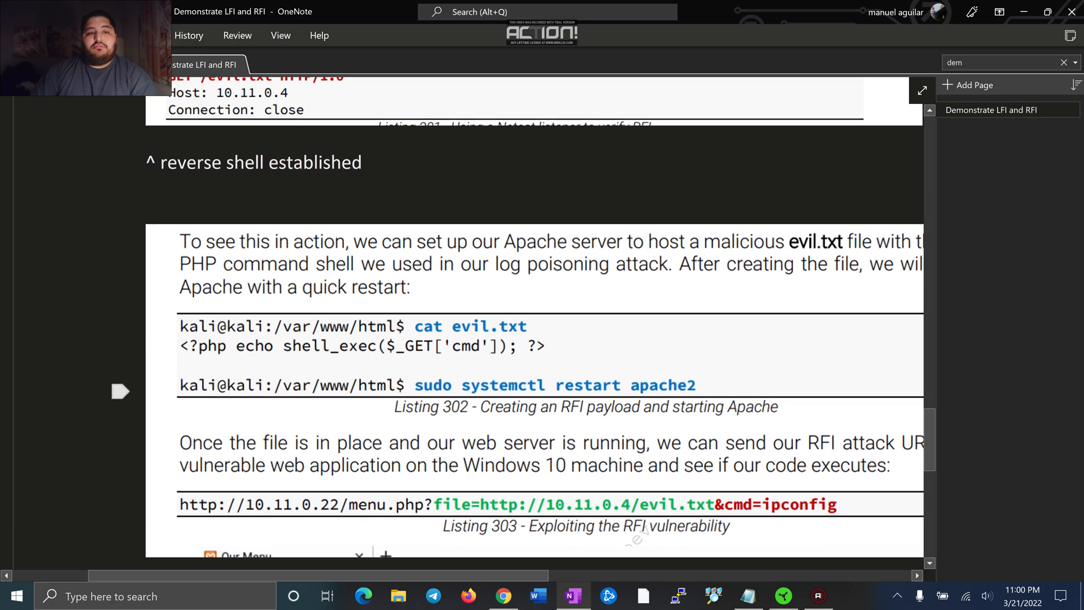
scroll(up, 3)
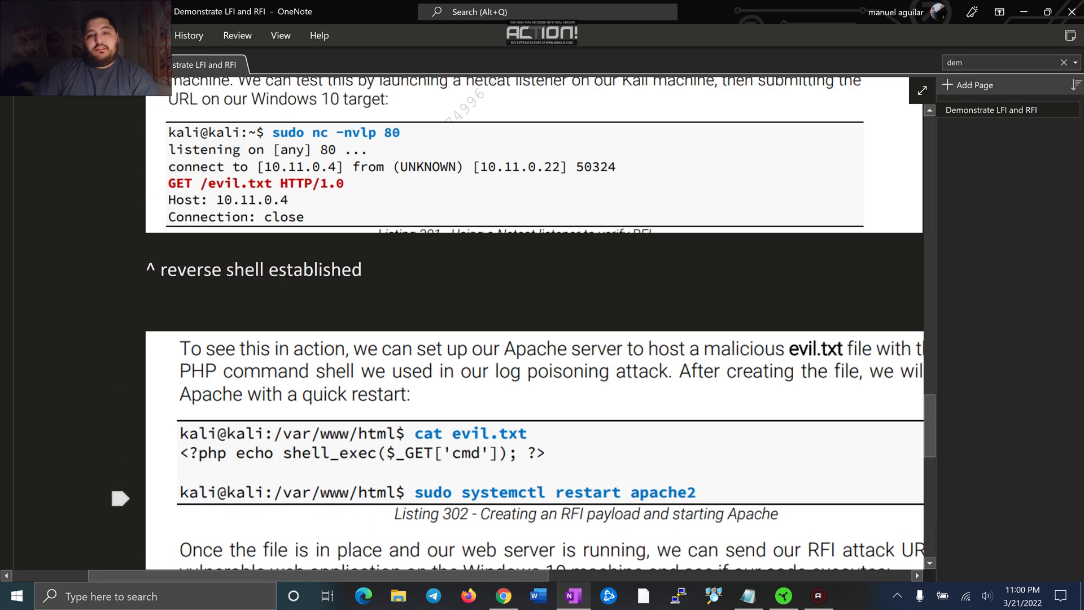
scroll(down, 3)
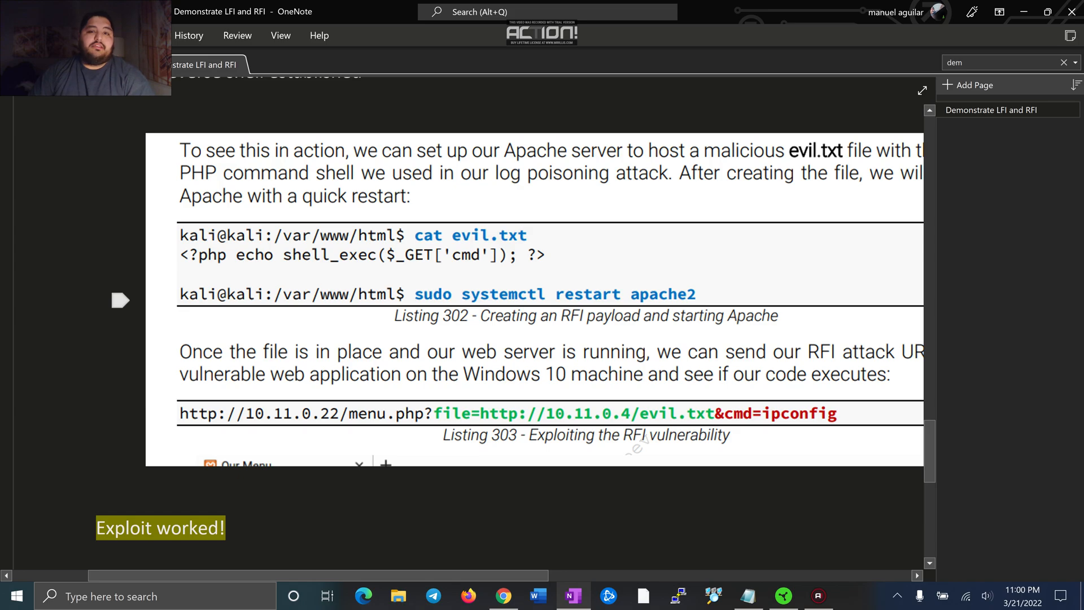
scroll(down, 3)
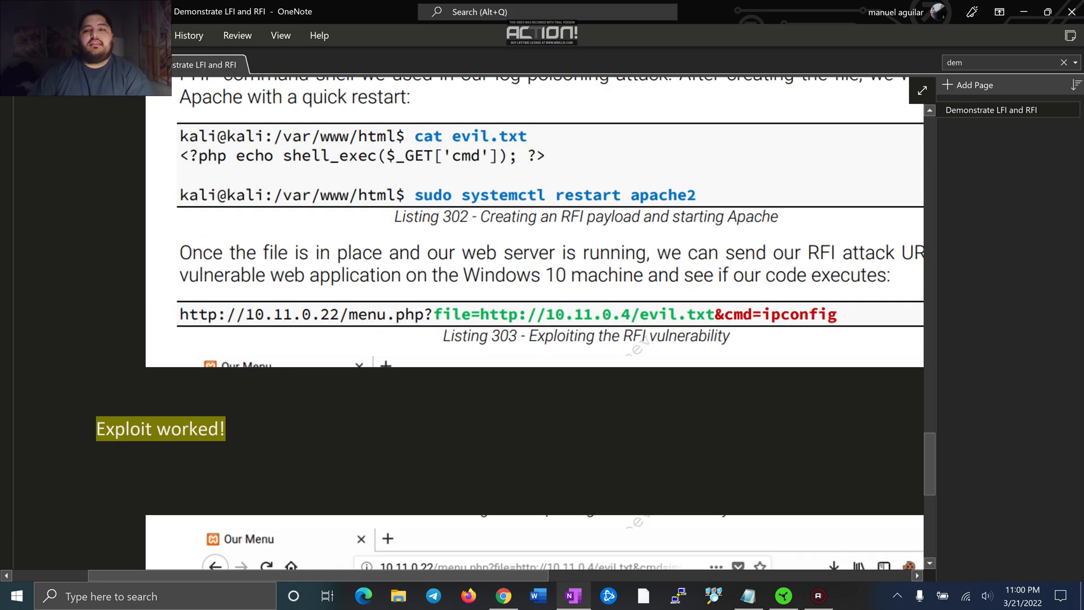
scroll(down, 3)
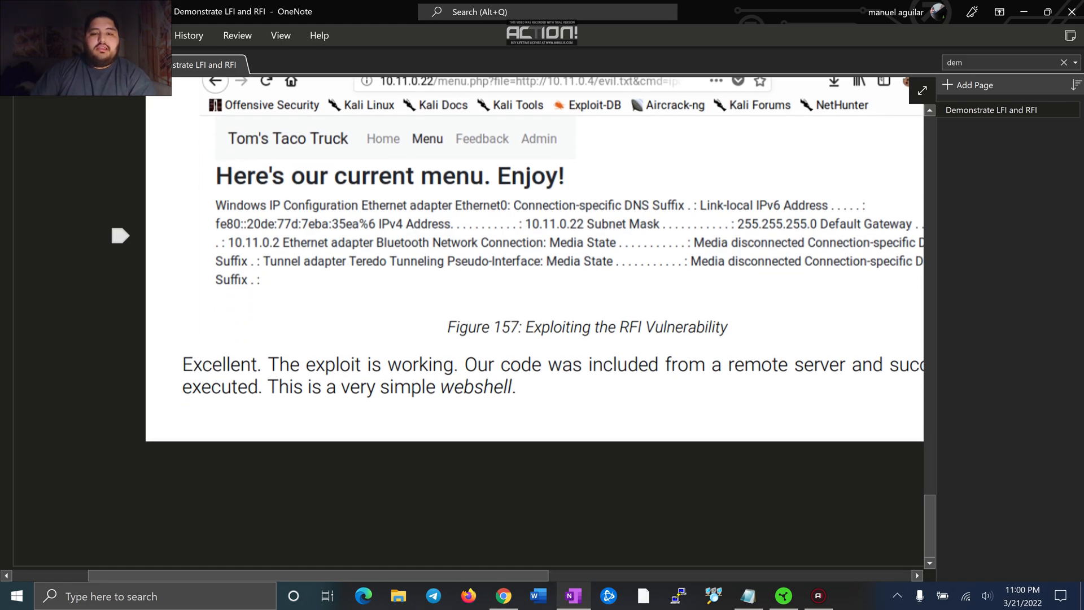
scroll(up, 3)
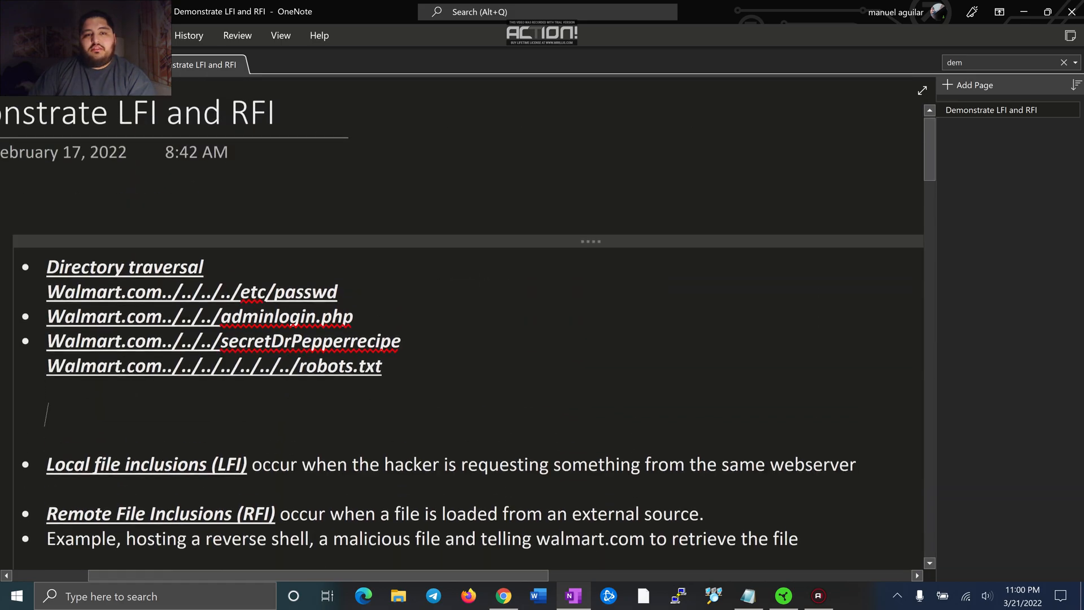